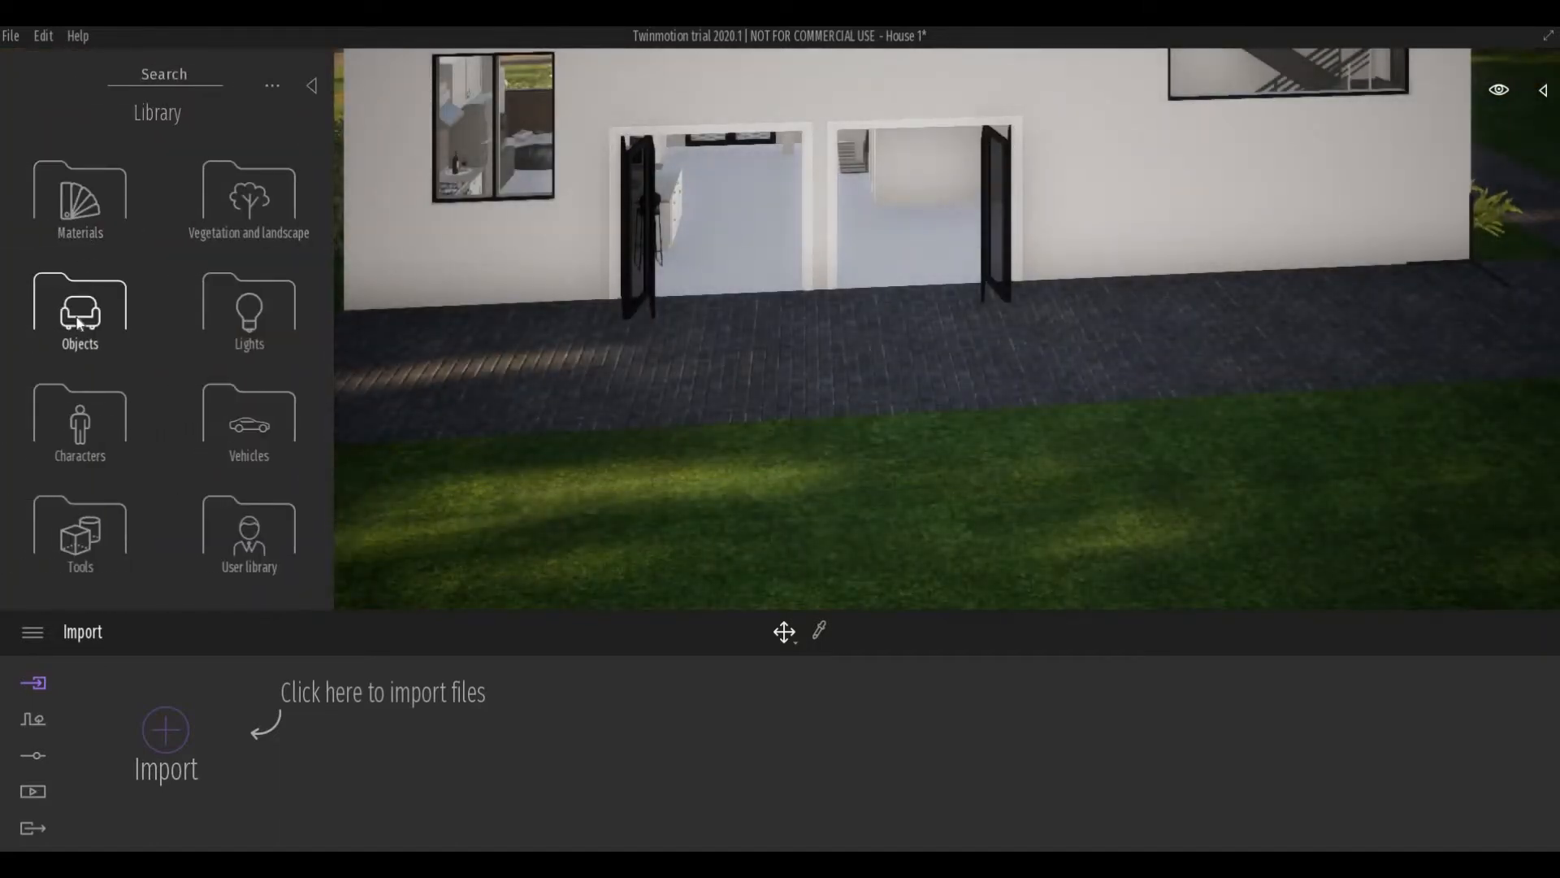
Browse the library to Objects > Home > Living room > Sofas and scroll through the sofa models.
click(80, 314)
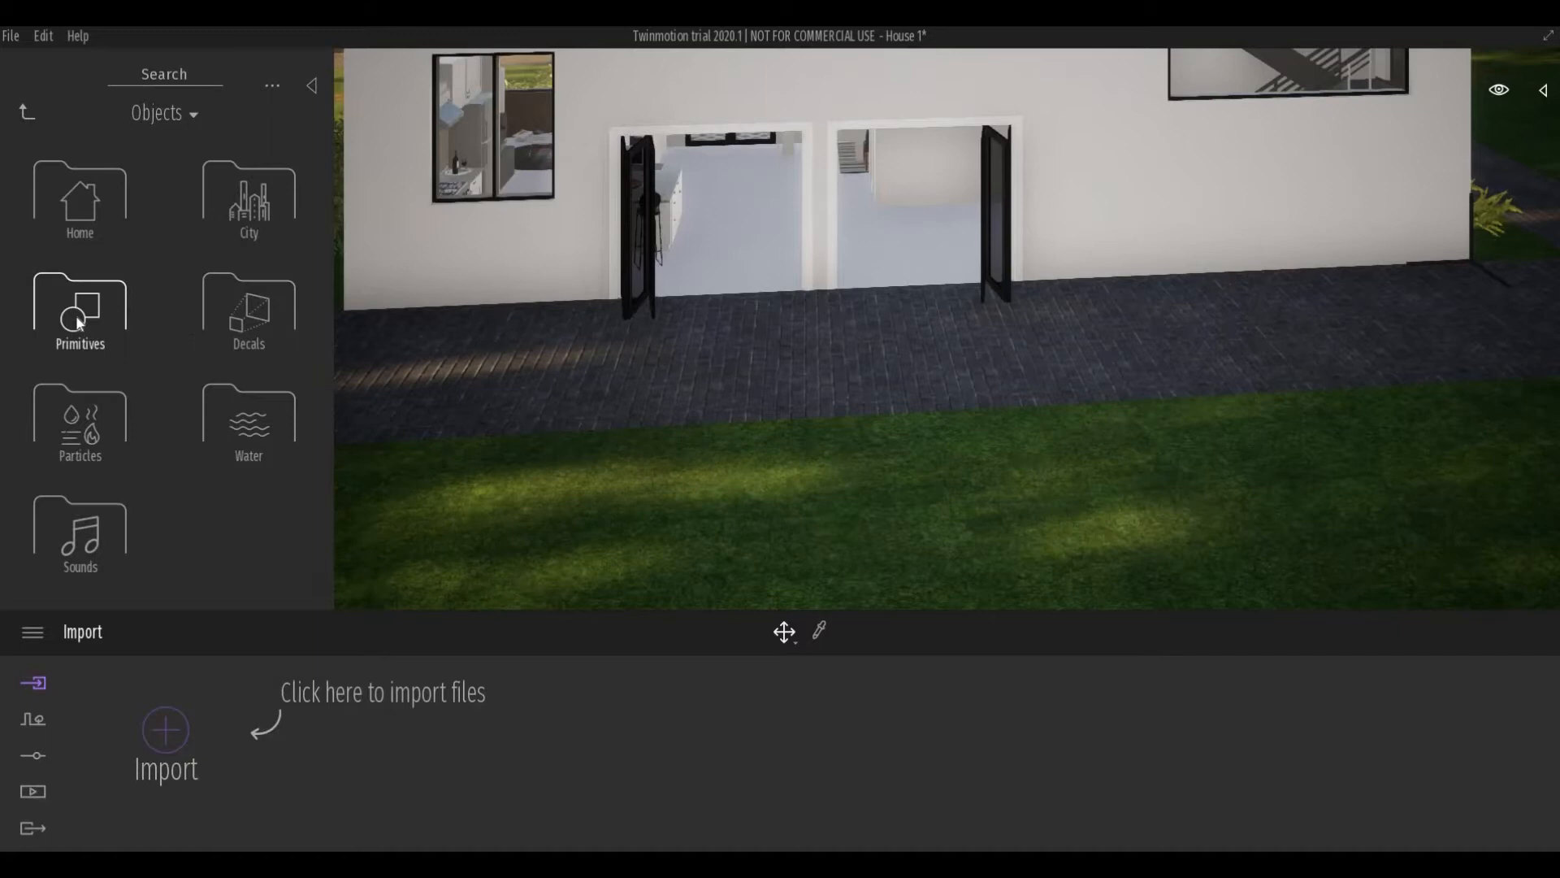
click(80, 199)
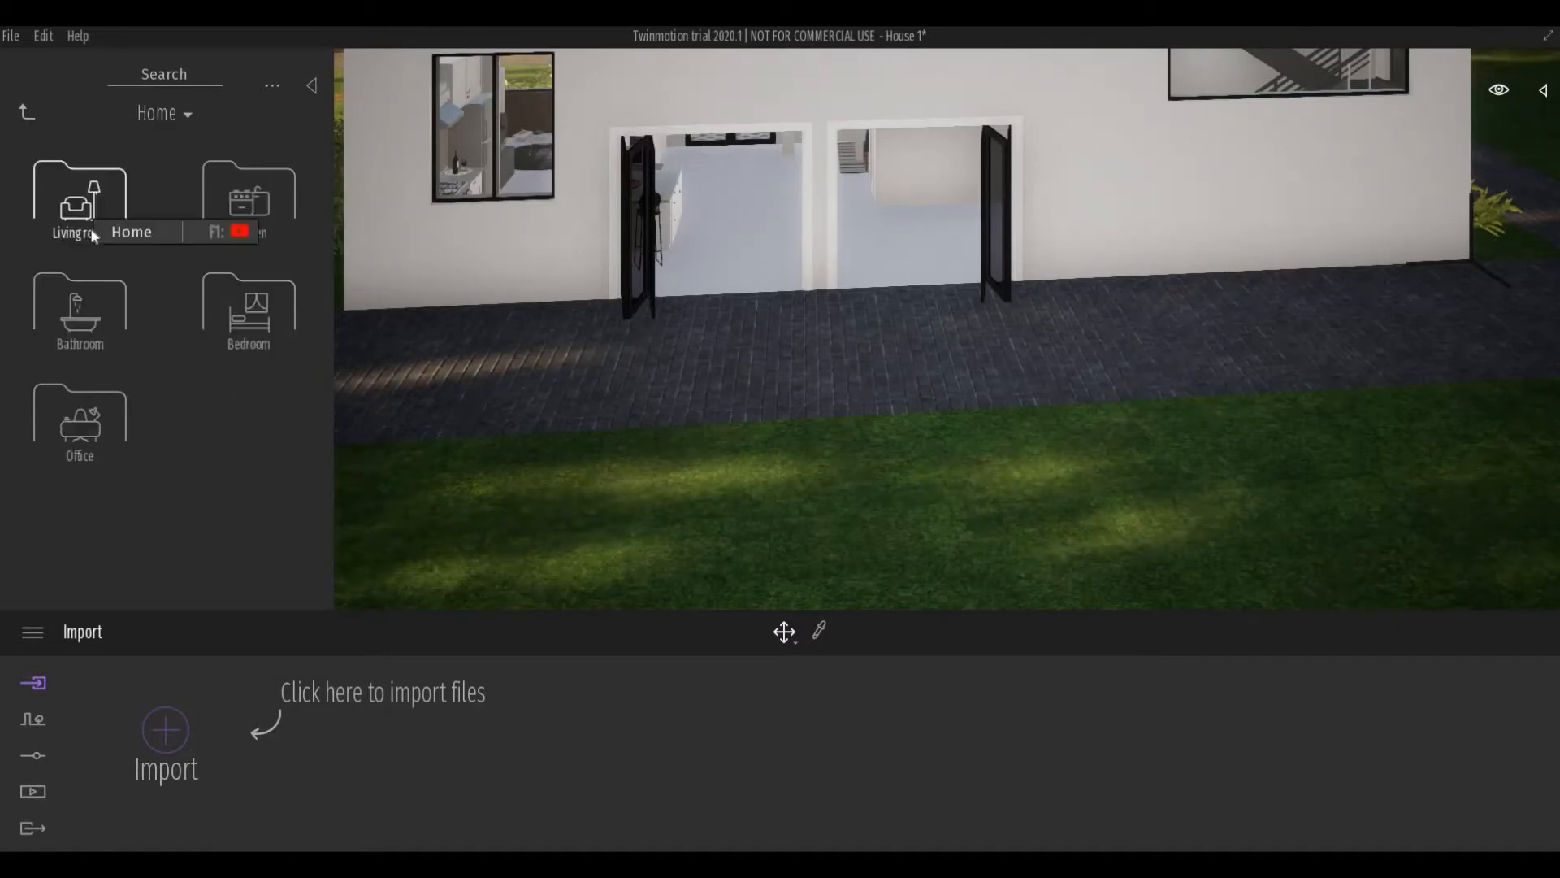
click(79, 199)
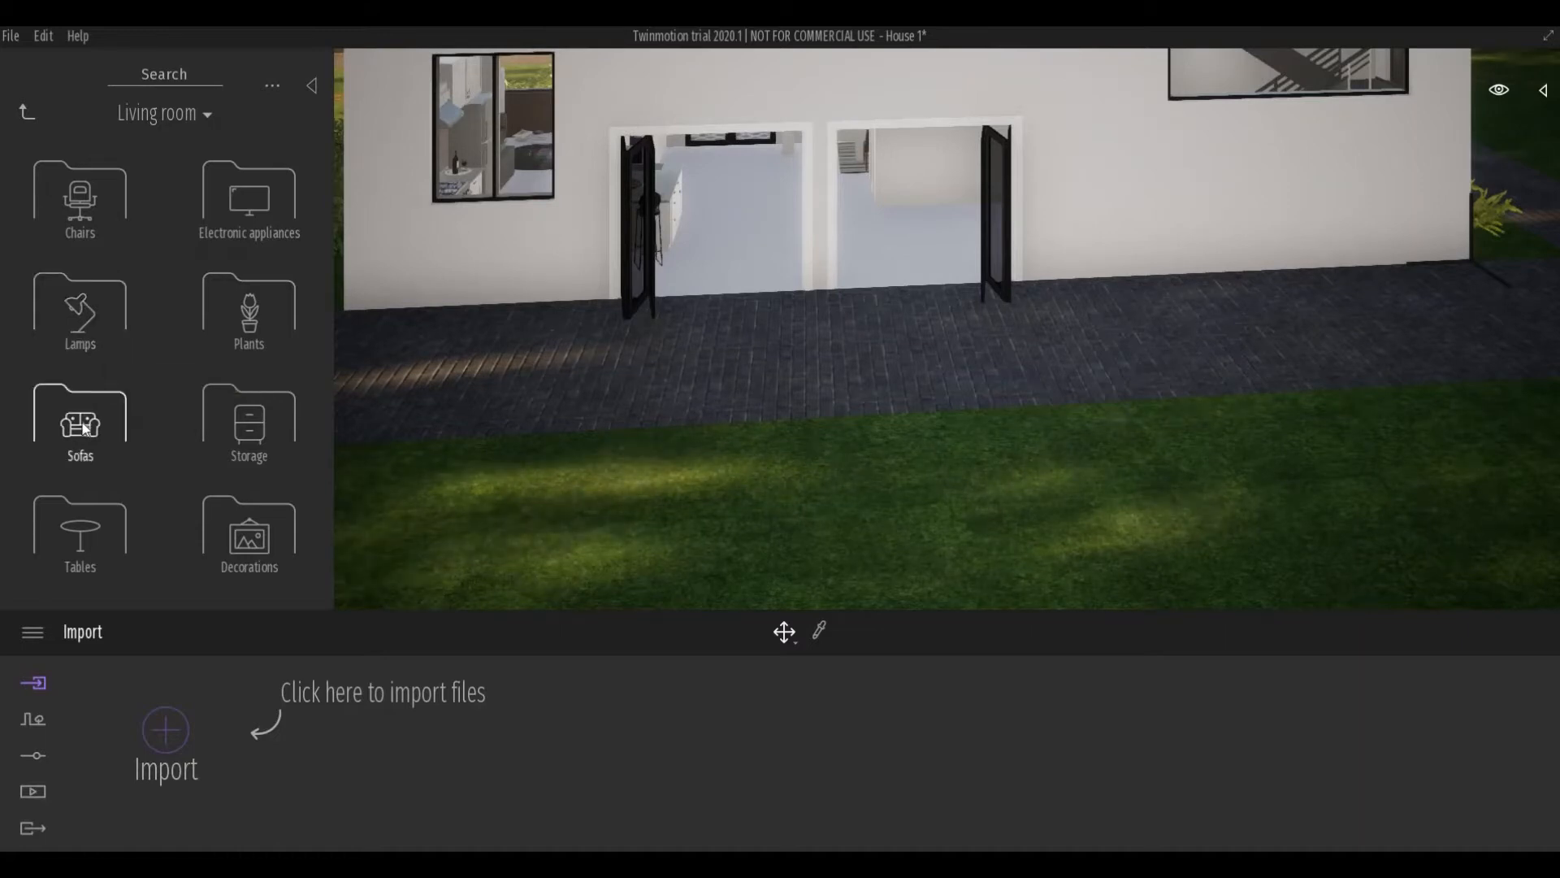
click(79, 422)
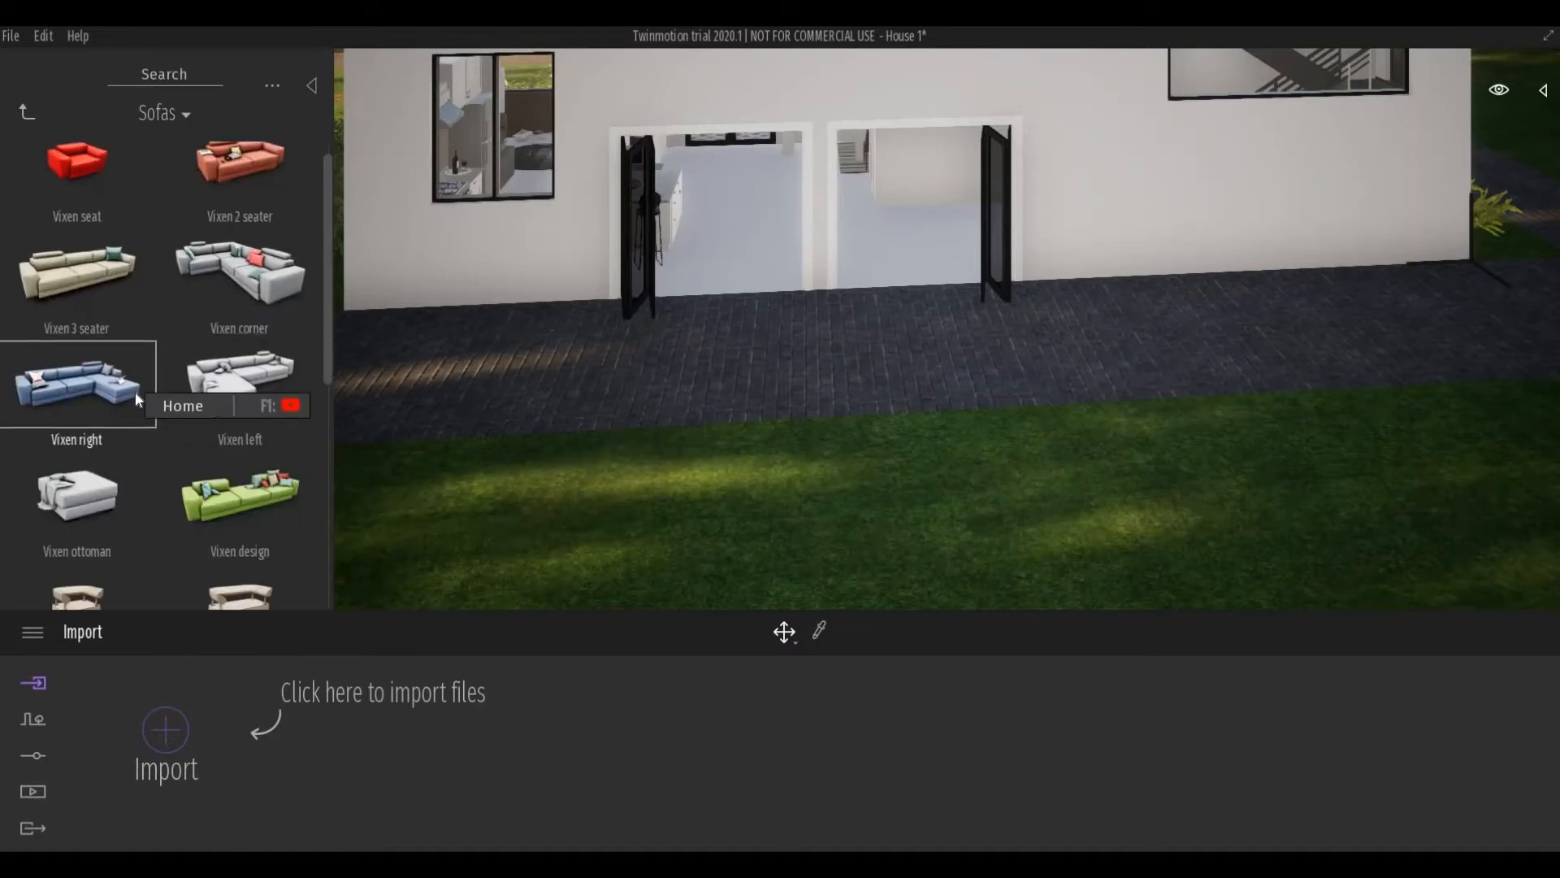
scroll(down, 3)
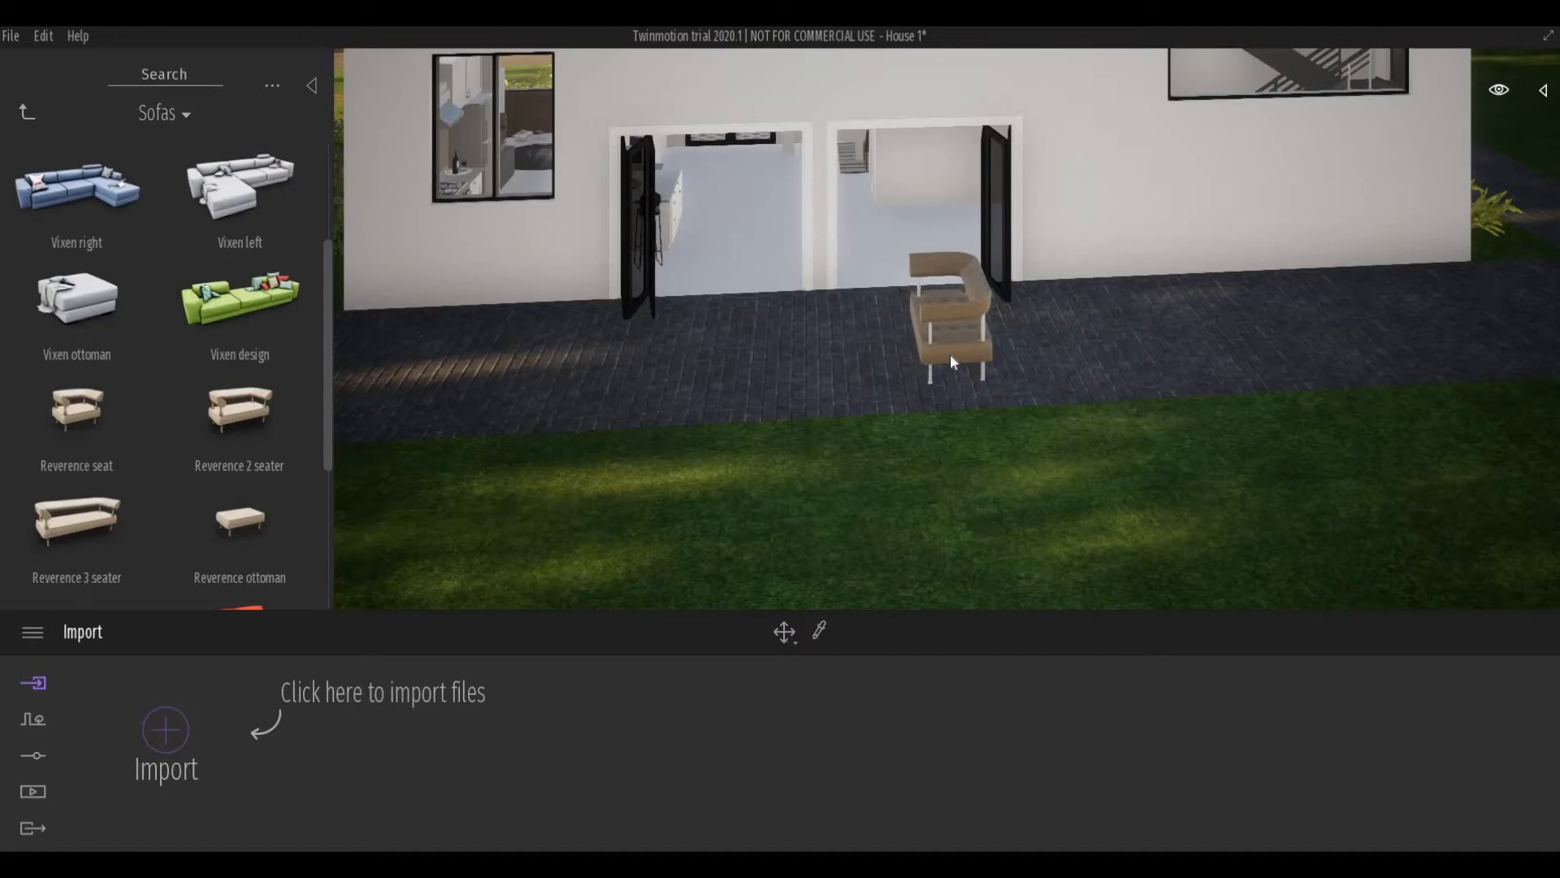
Place a Reverence sofa from the library onto the paved patio in front of the glass doors.
click(950, 318)
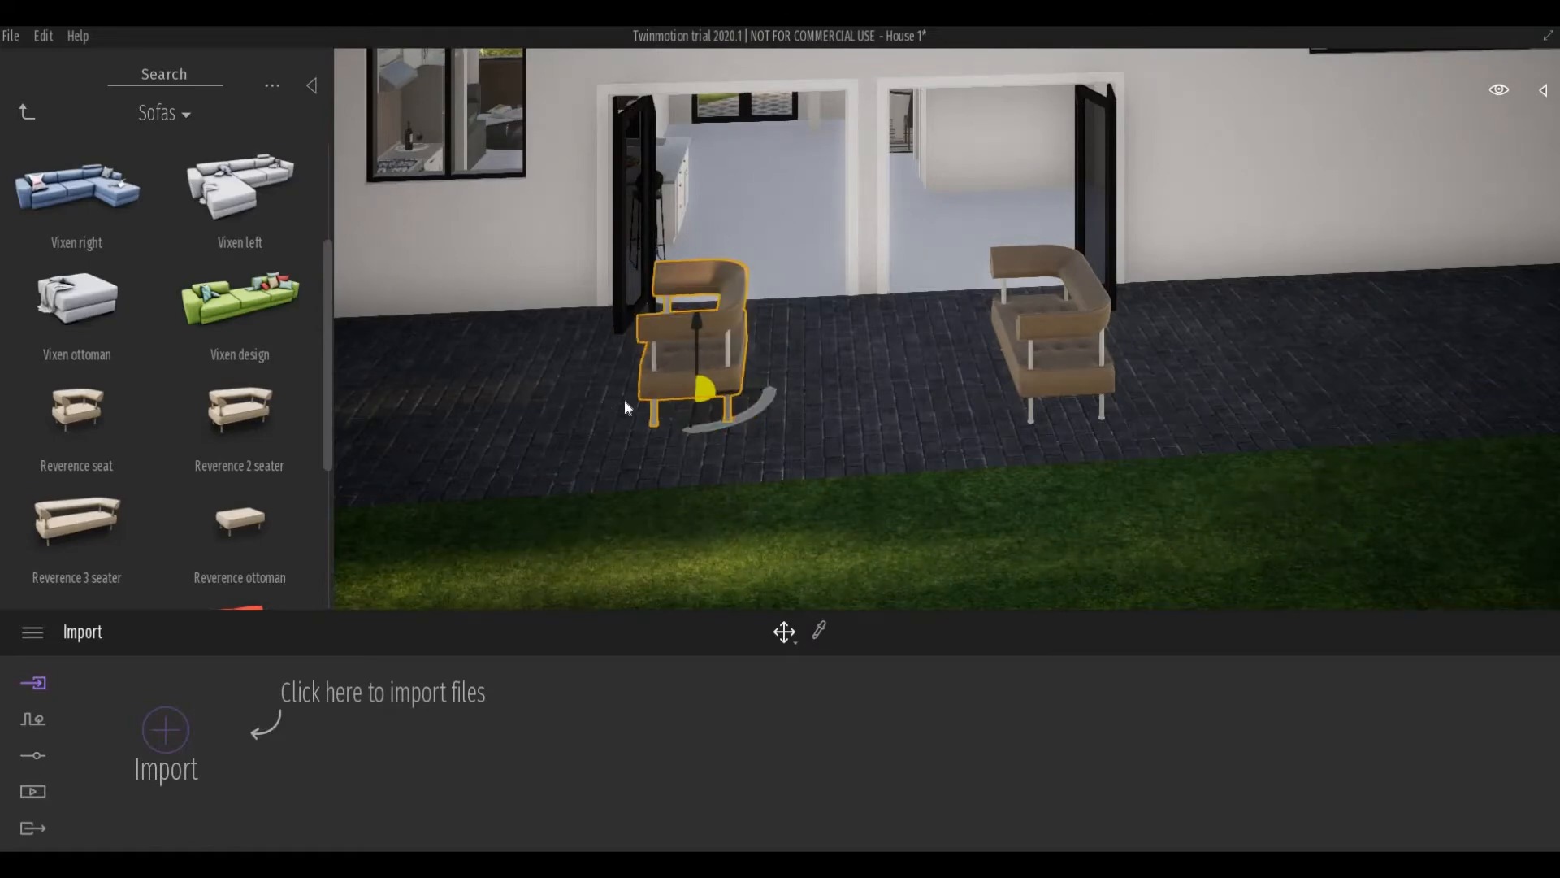
Rotate the newly placed smaller Reverence sofa to a new angle with the gizmo.
drag(737, 408, 746, 422)
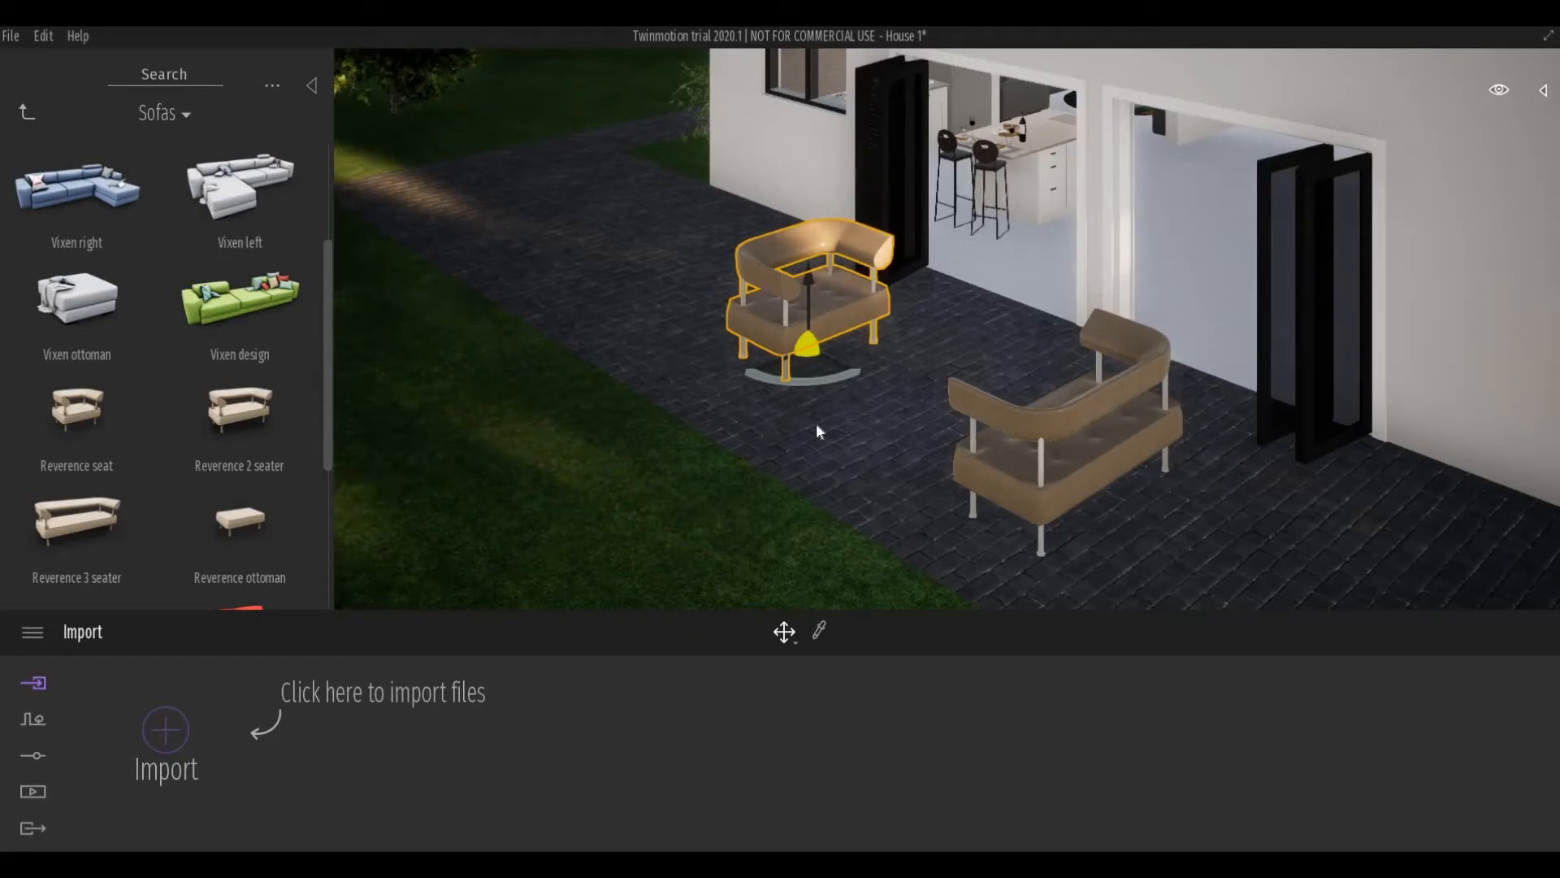
mouse_move(802, 395)
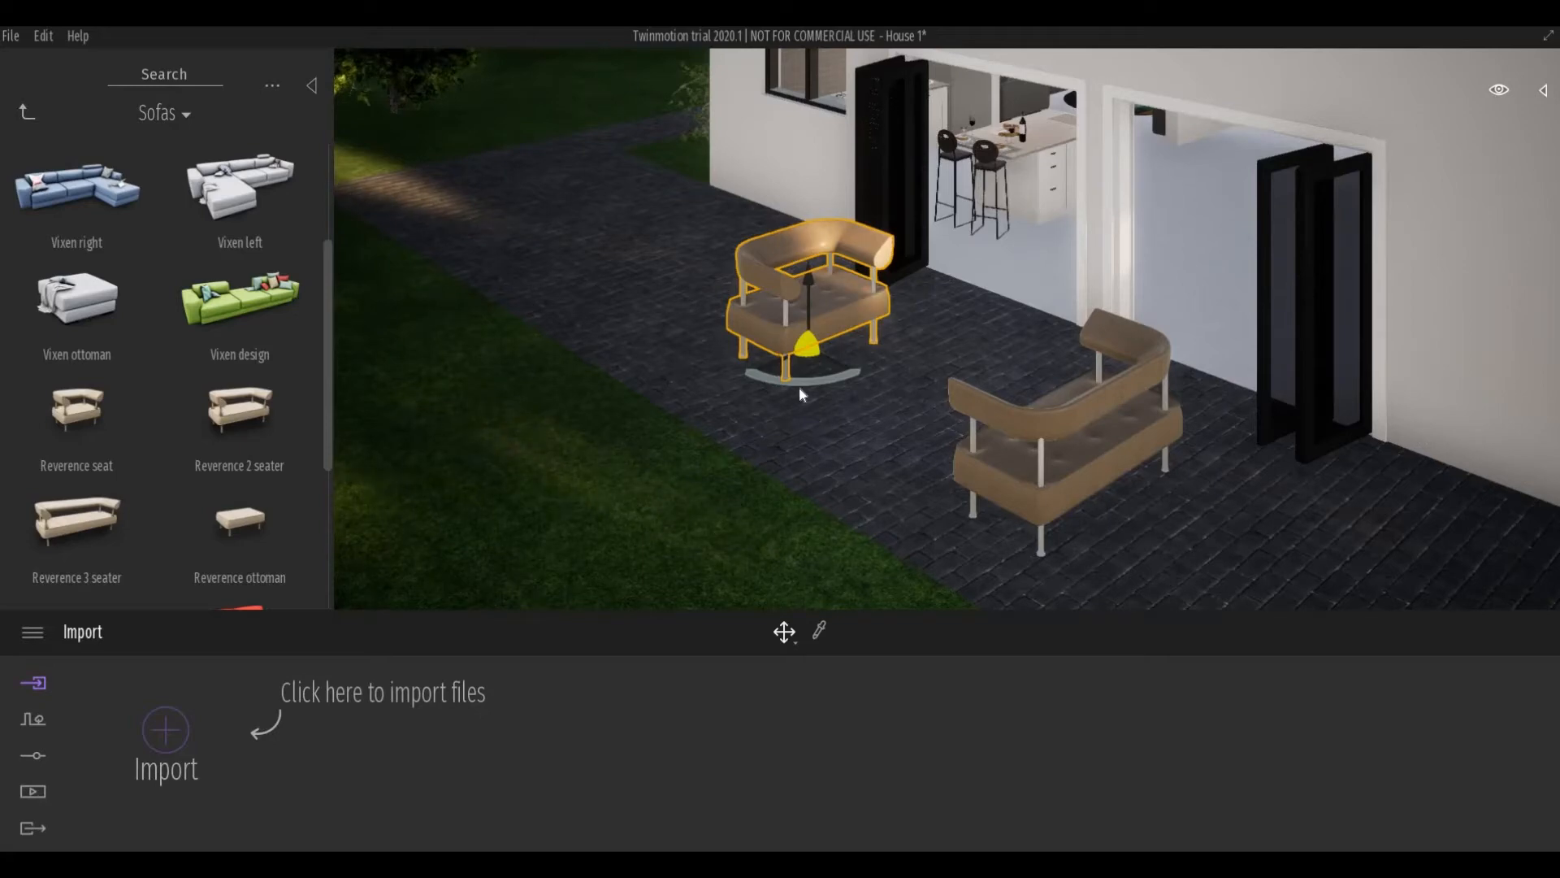
mouse_move(767, 373)
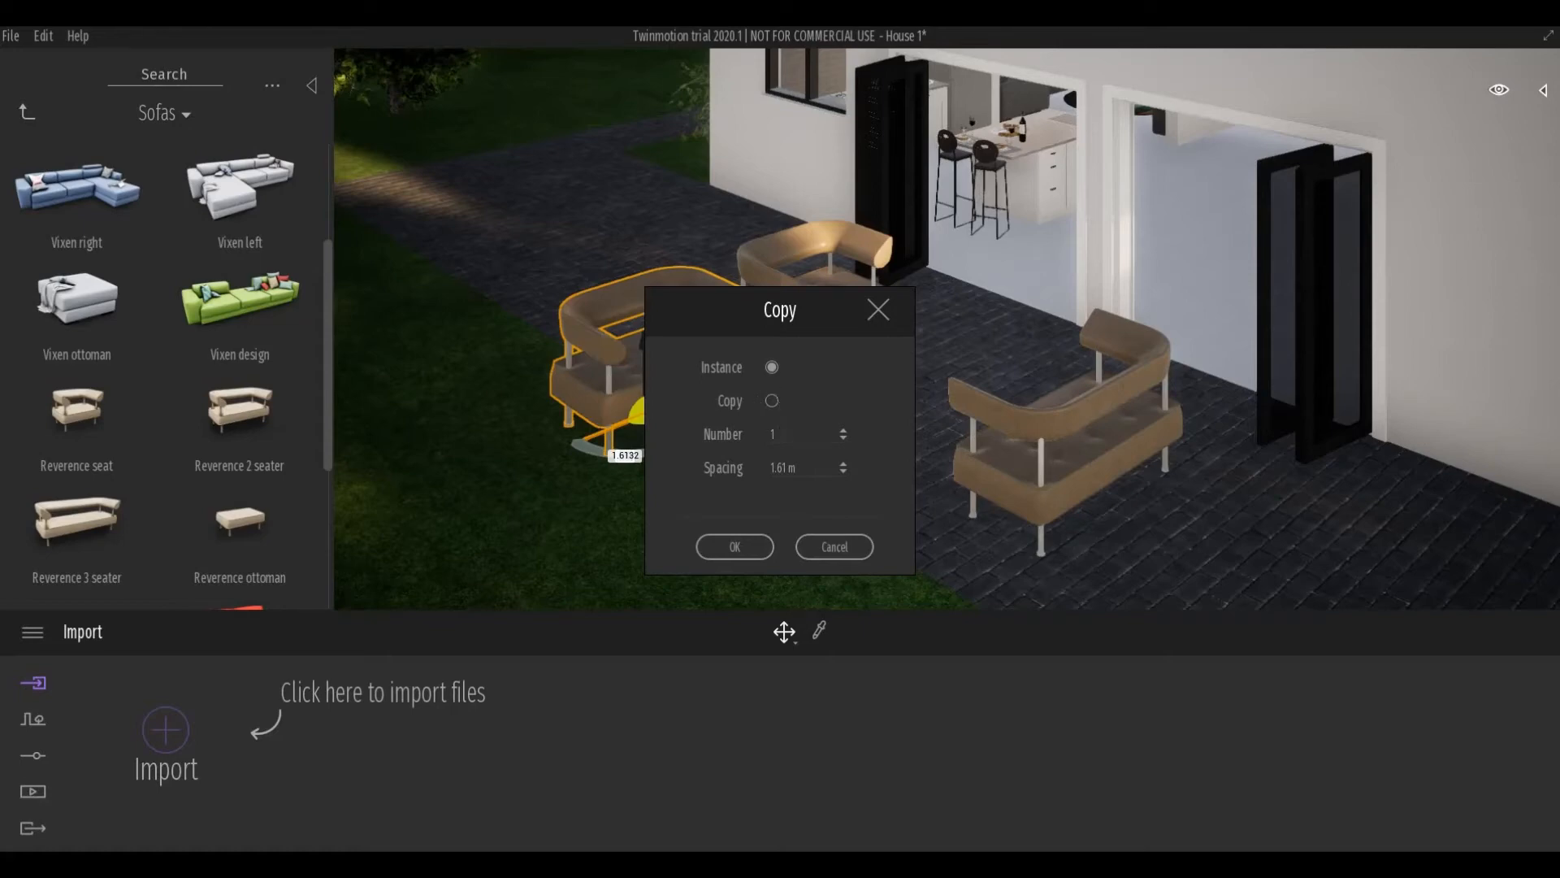
Make 4 copies of the smaller sofa in a straight row via the Copy dialog.
click(796, 434)
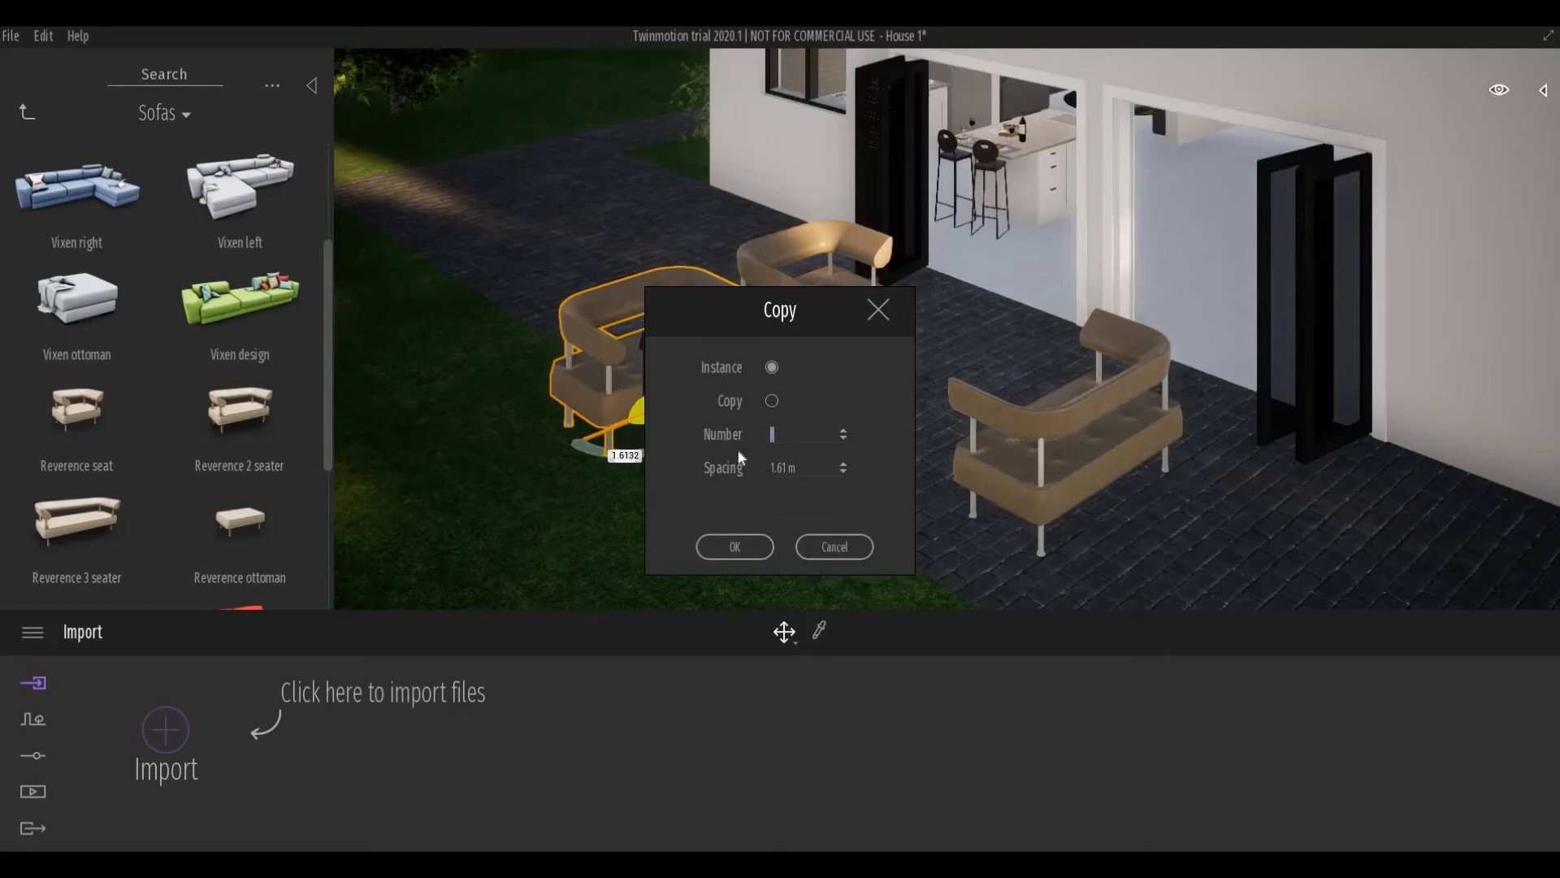
mouse_move(753, 456)
text(4)
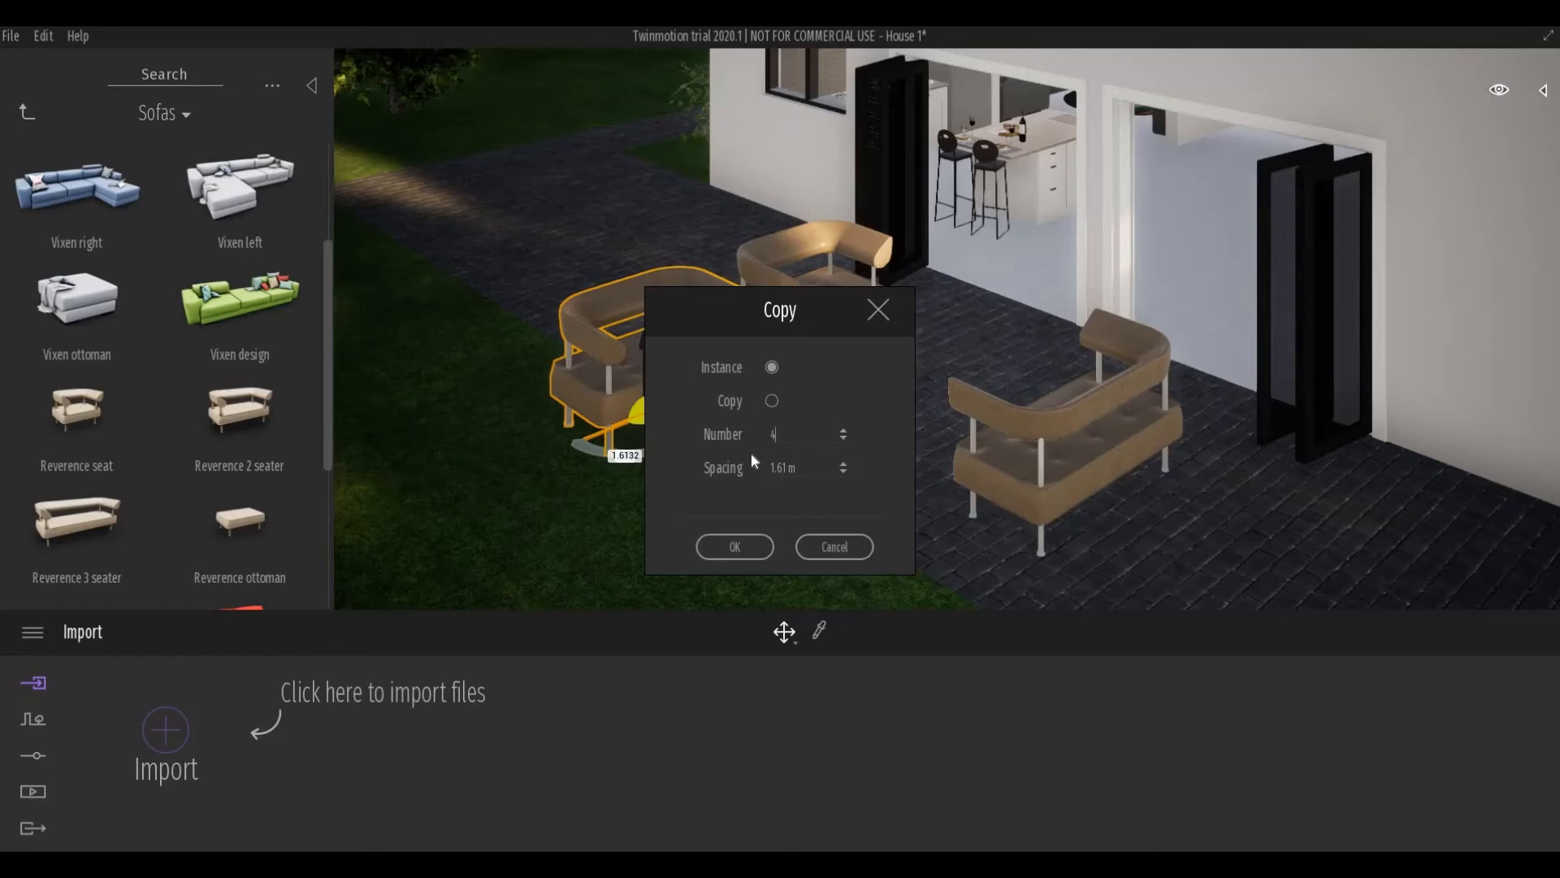
click(733, 546)
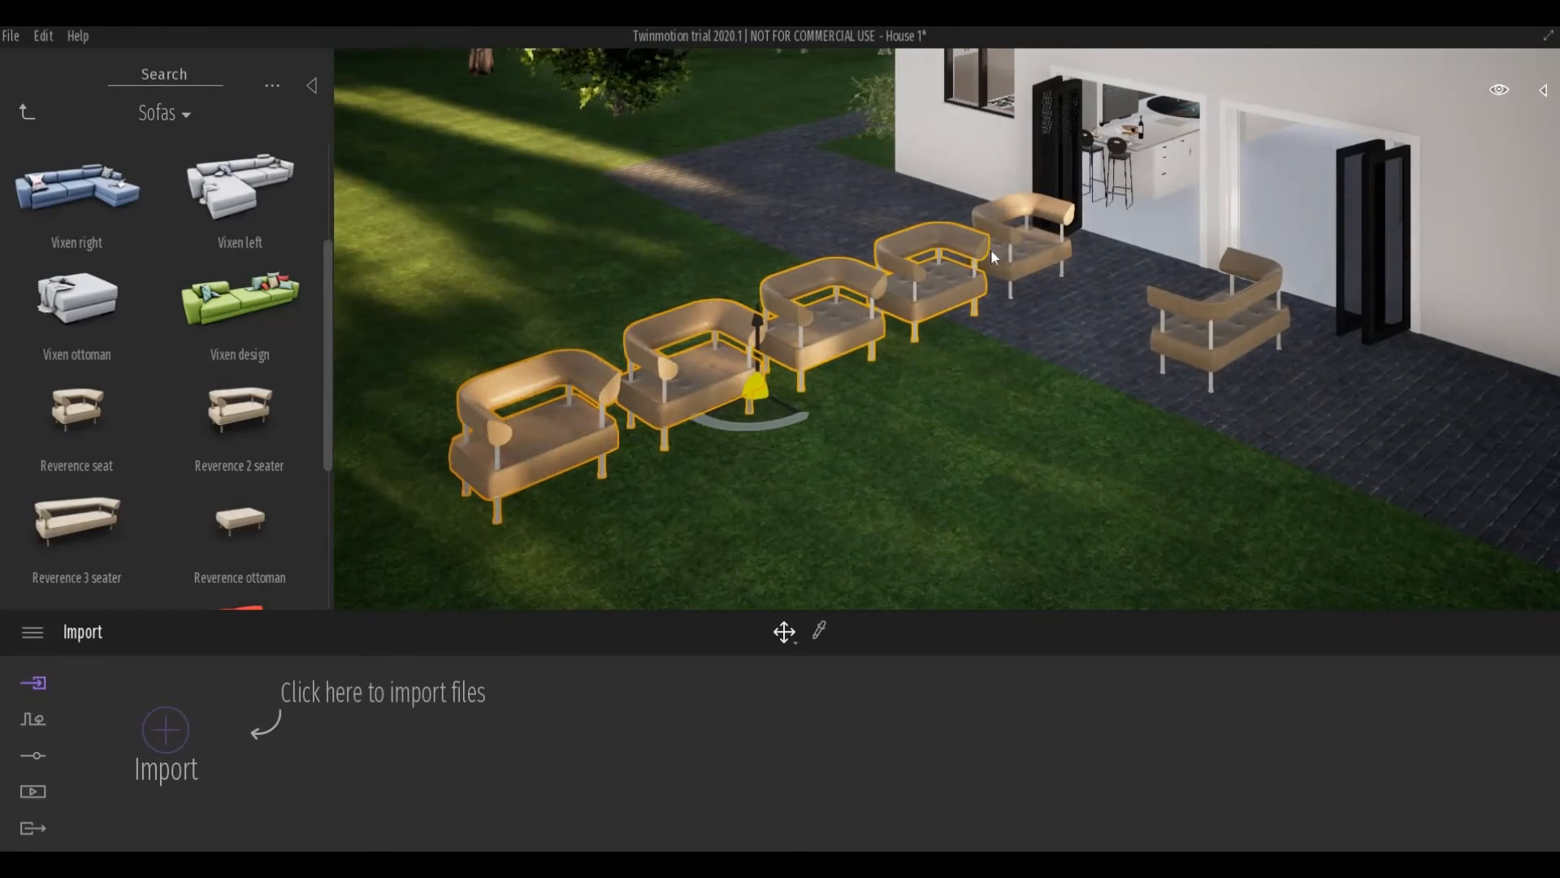
Select the whole row of five Reverence sofas for duplicating sideways.
click(791, 408)
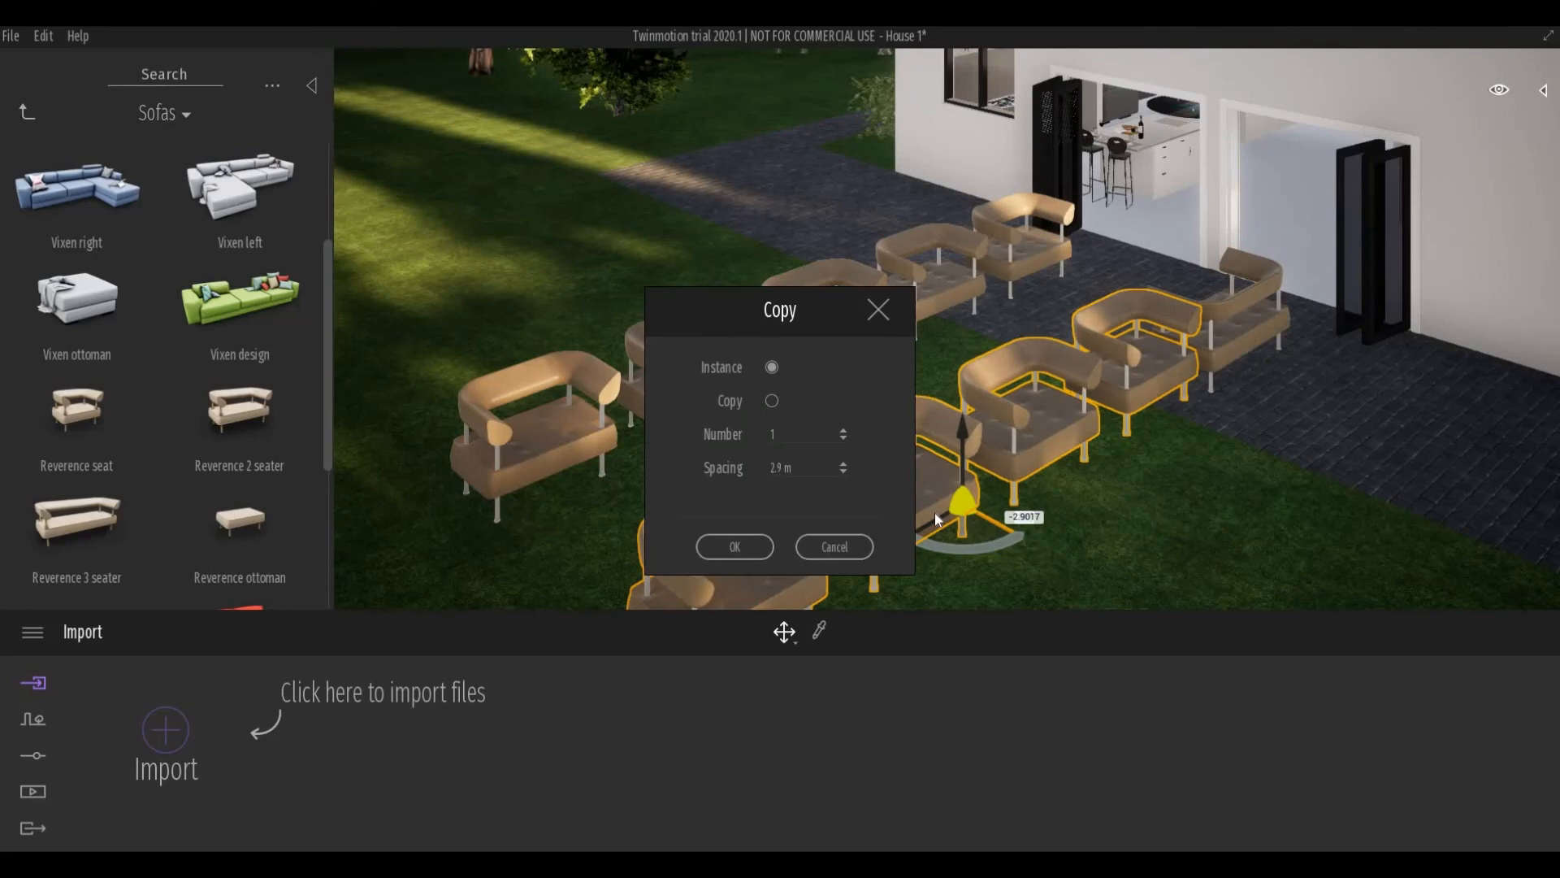
mouse_move(766, 542)
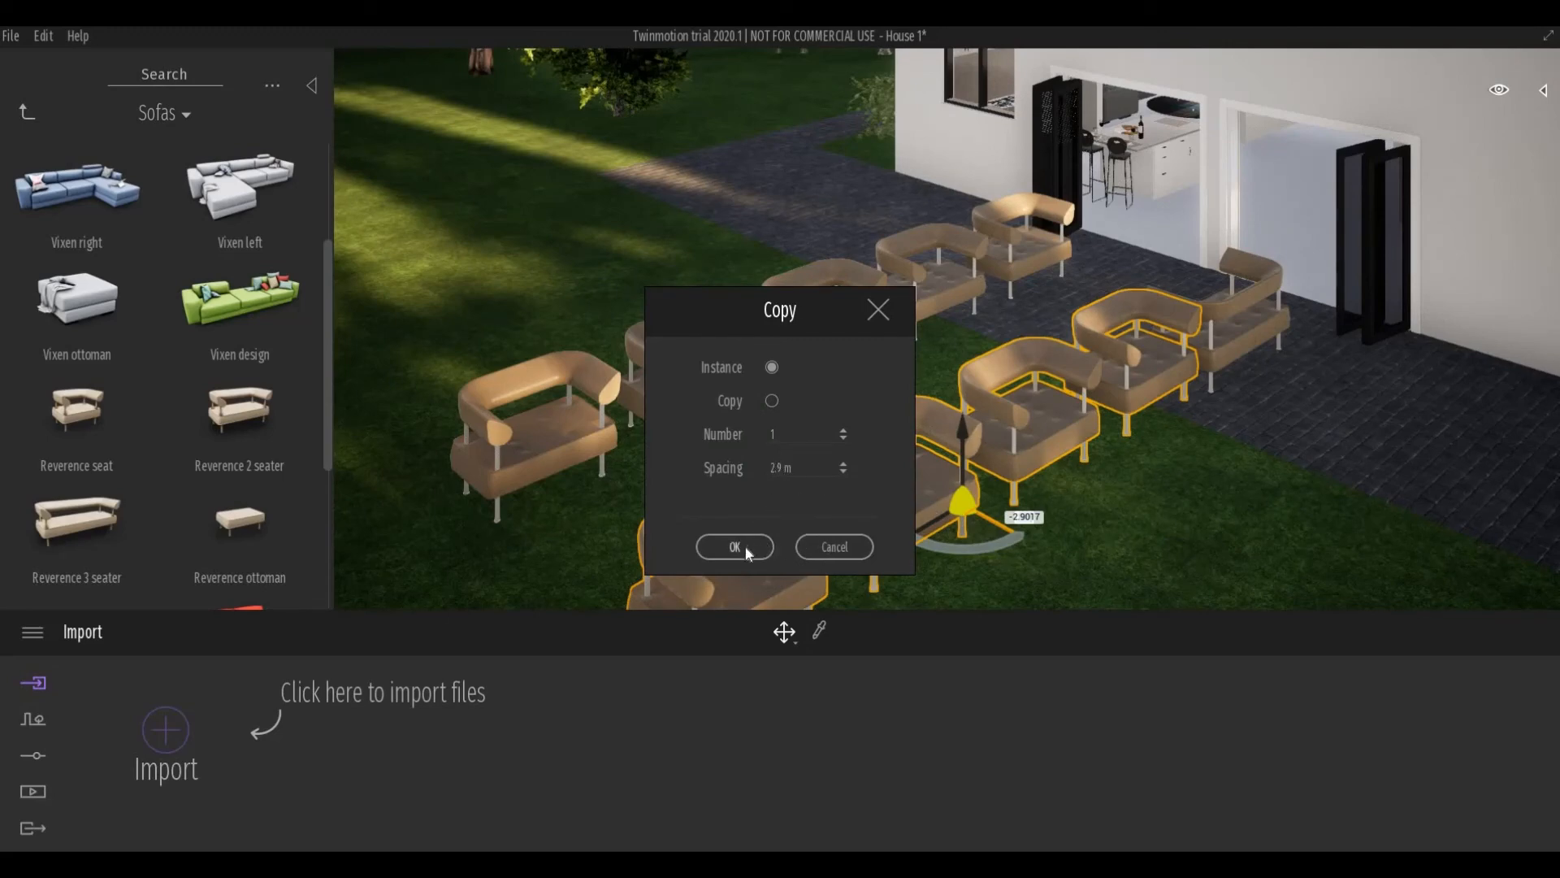
Confirm the Copy dialog to create a second parallel row of sofas at 2.9 m spacing.
click(734, 546)
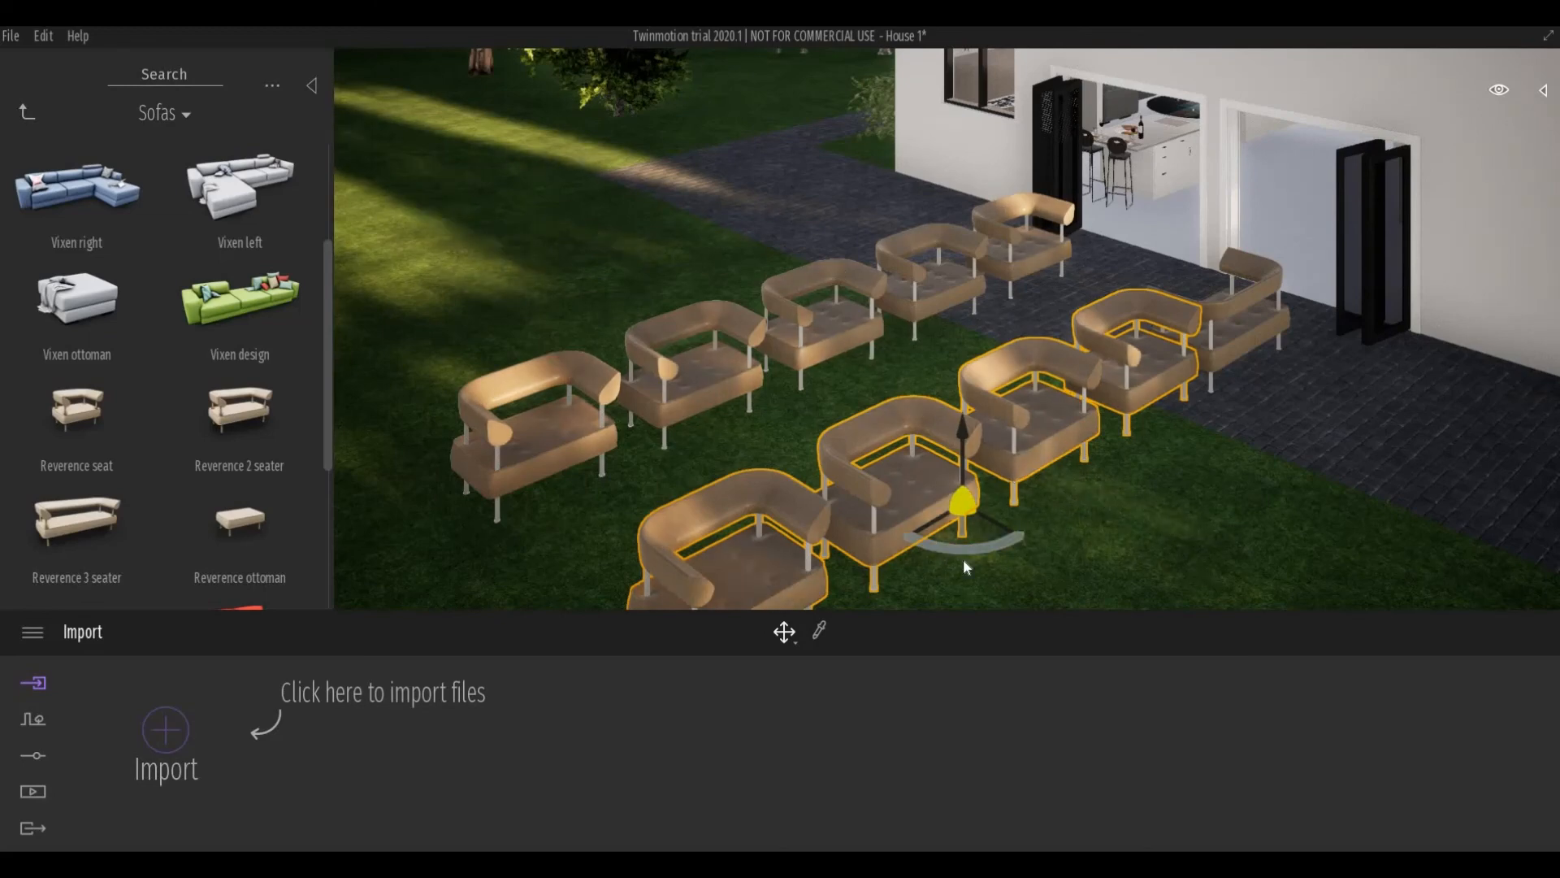
Rotate the second row of sofas so it faces a different direction from the first row.
drag(965, 537, 980, 548)
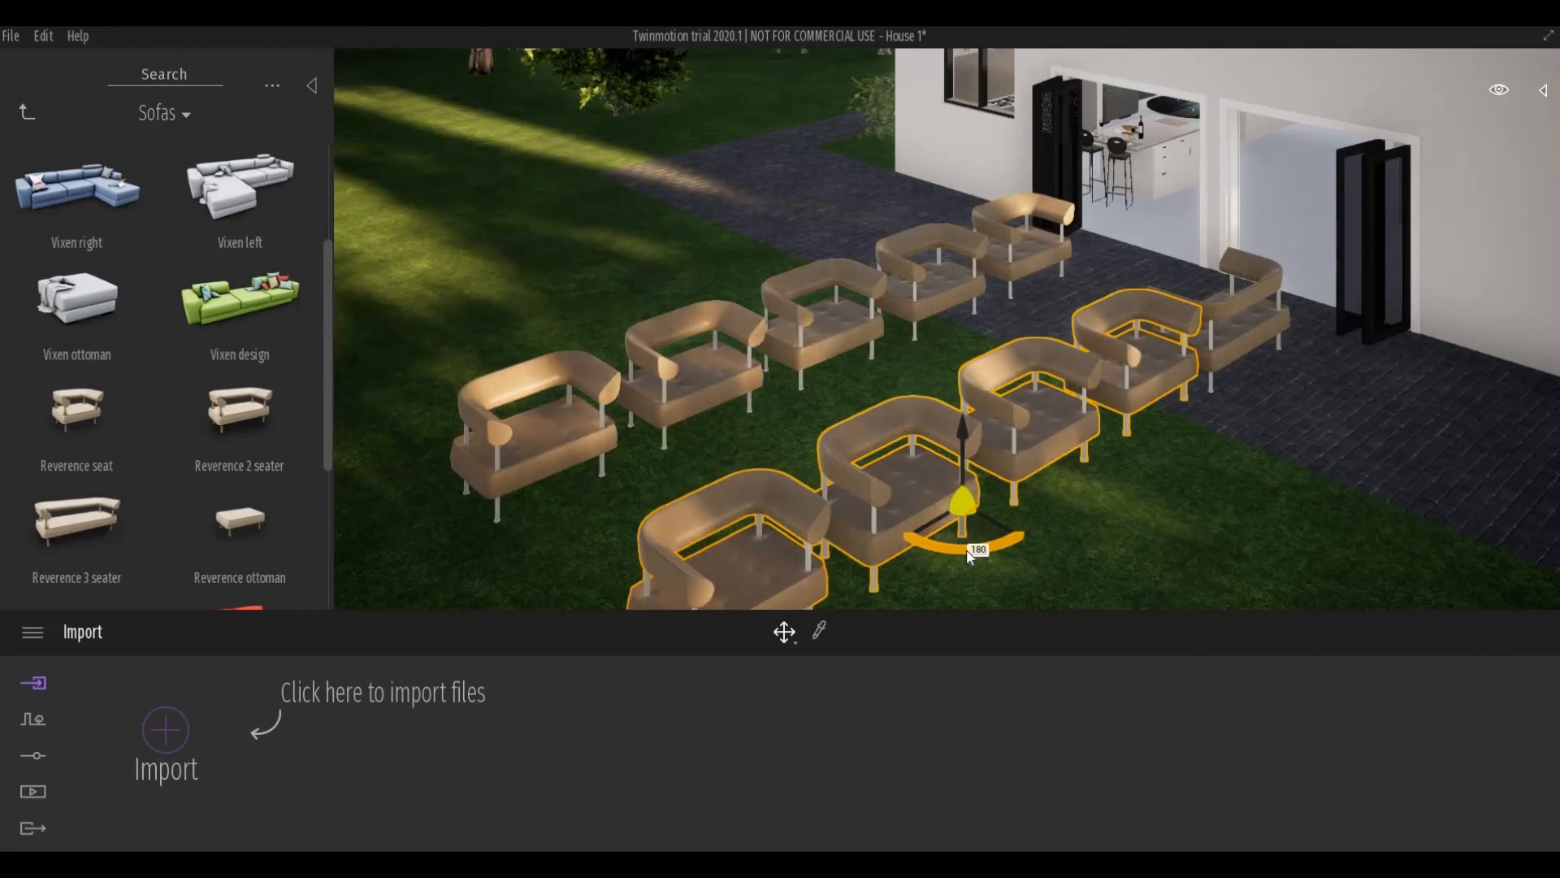
drag(980, 549, 980, 549)
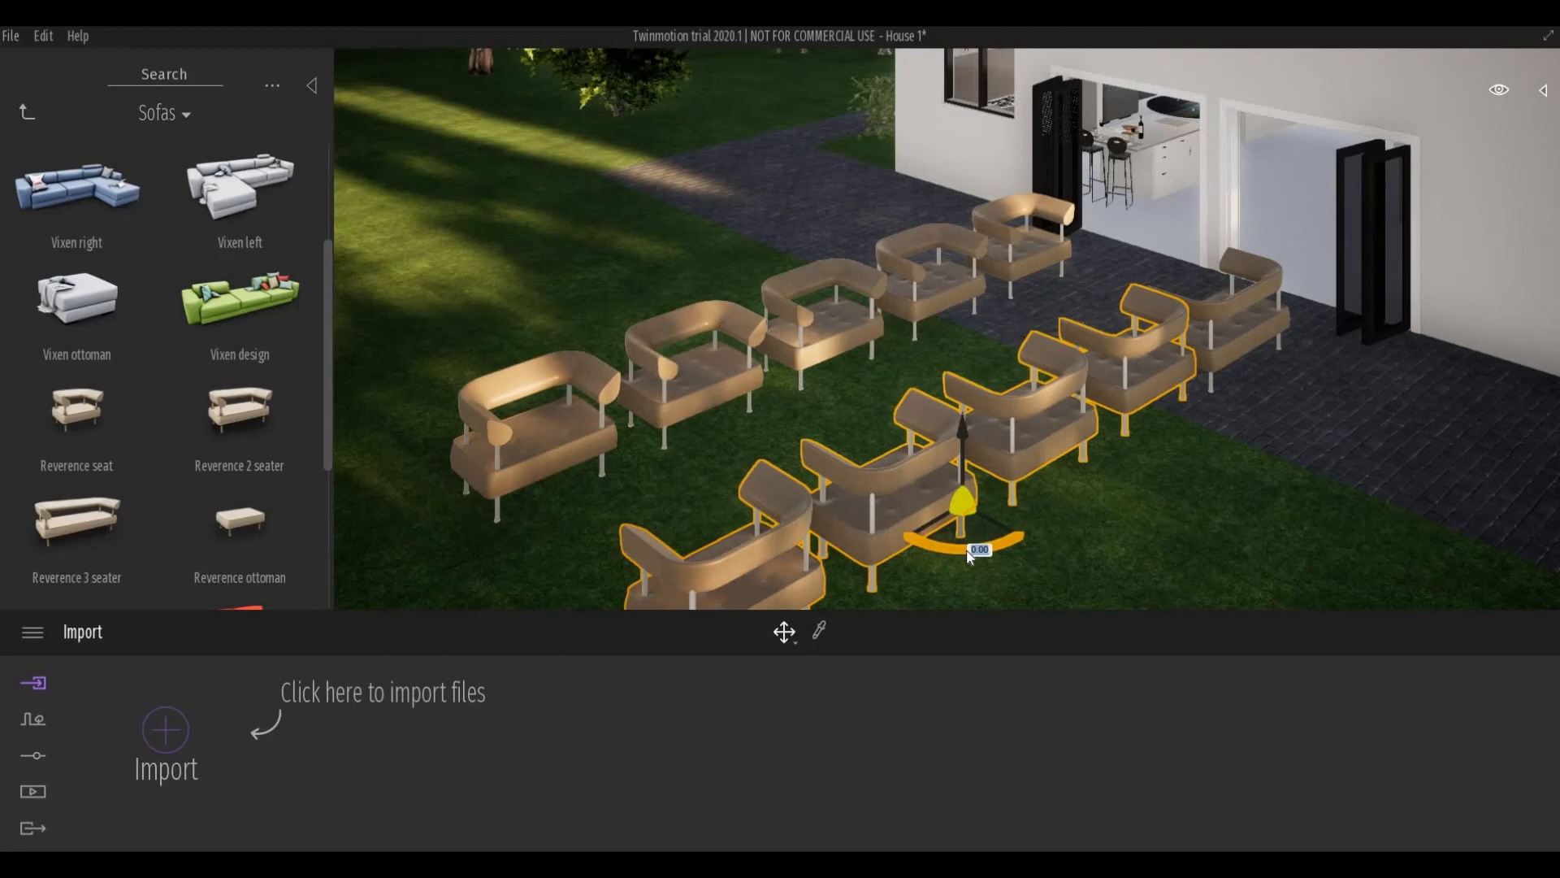